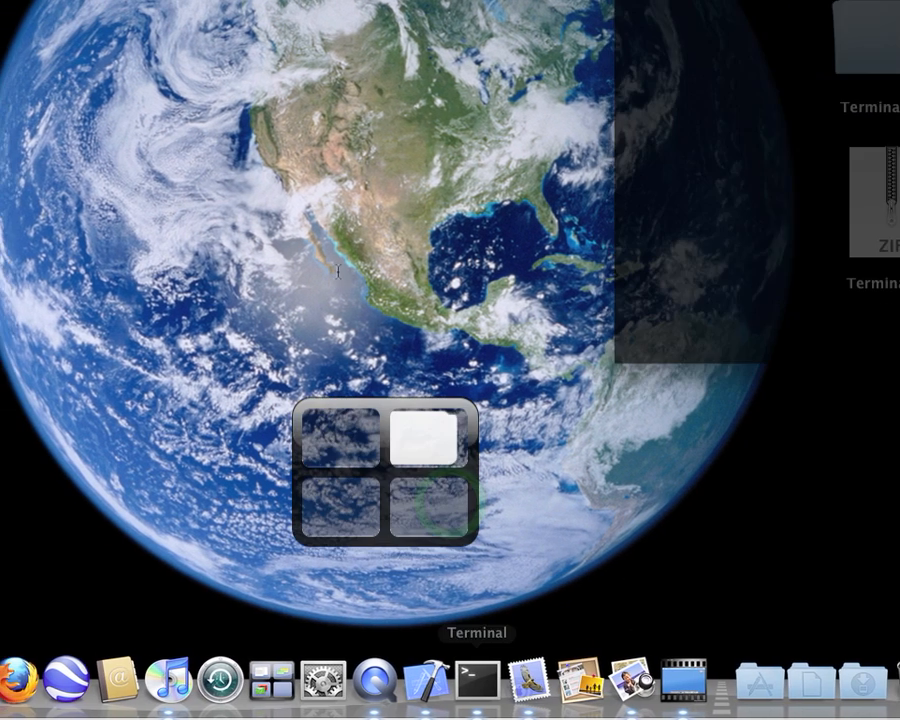
Step: Open System Preferences to Exposé & Spaces, then return to the Terminal window
left_click(476, 680)
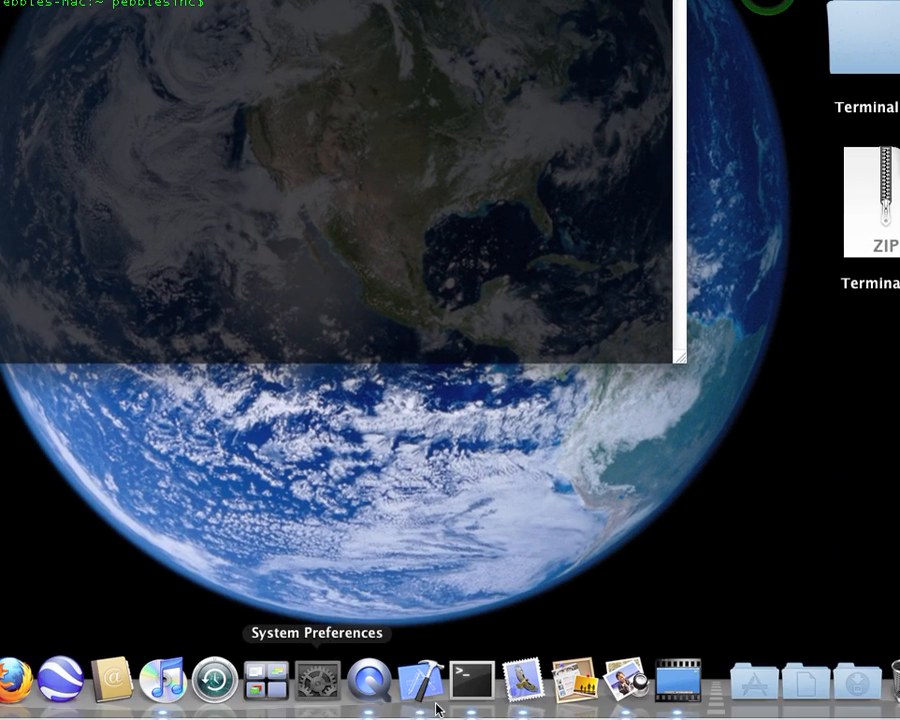
left_click(316, 680)
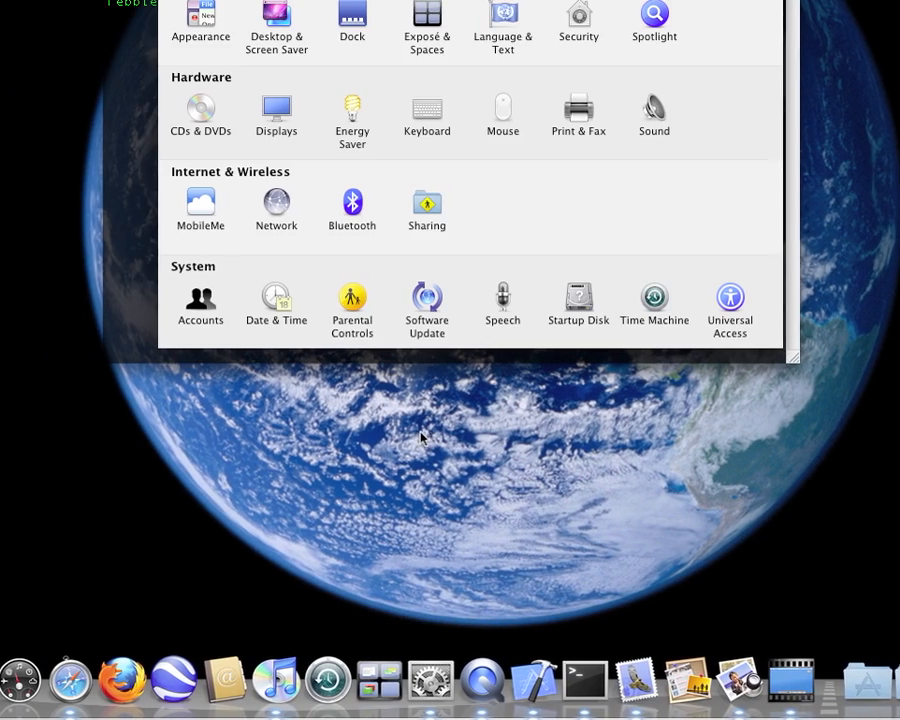
left_click(428, 24)
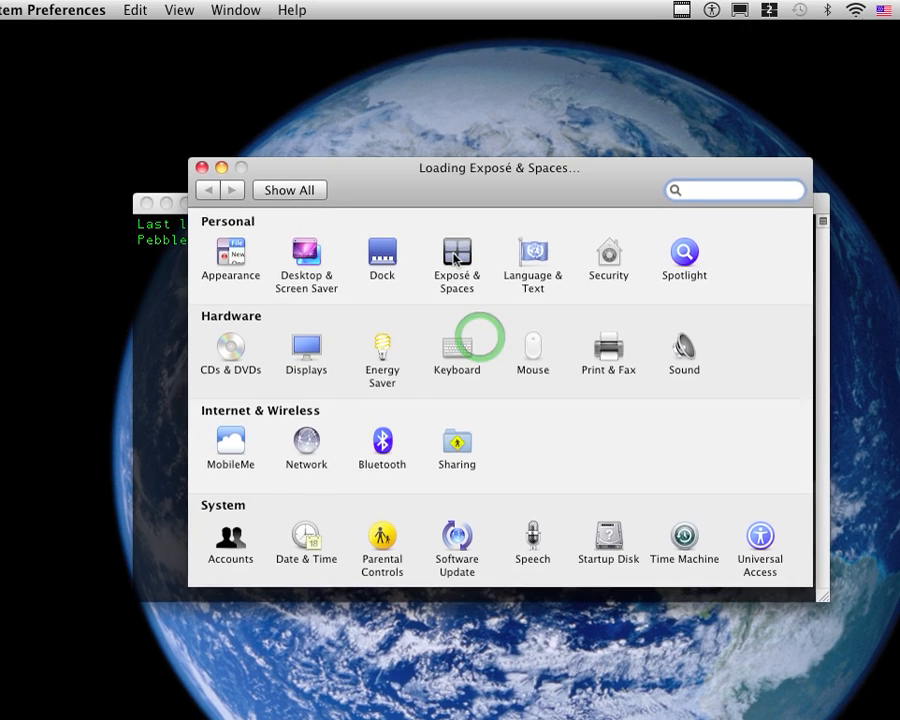
left_click(456, 252)
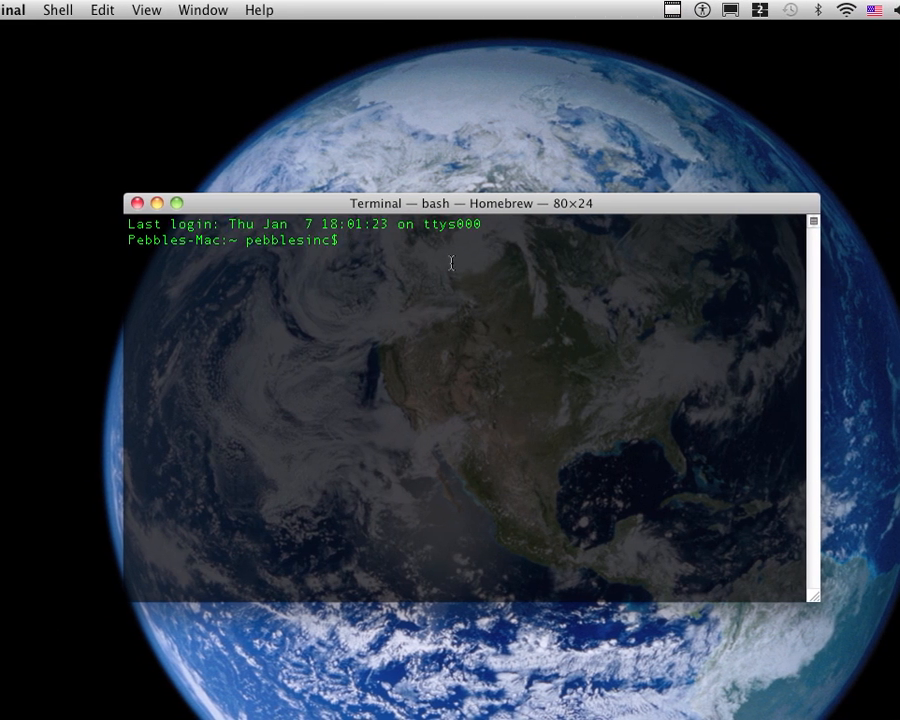
left_click_drag(450, 204, 560, 172)
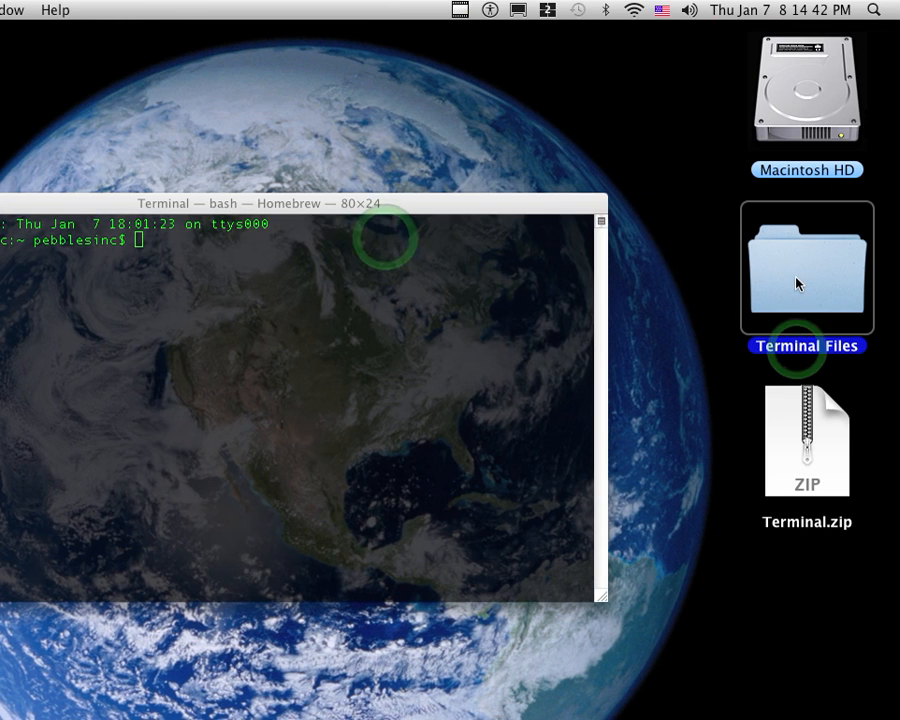
double_click(806, 268)
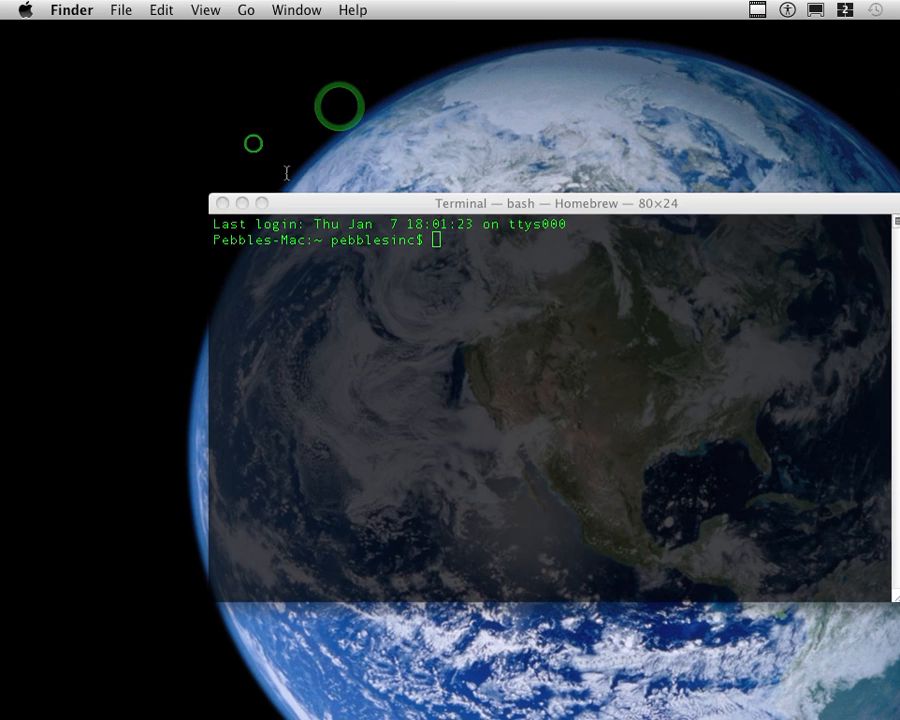
right_click(484, 310)
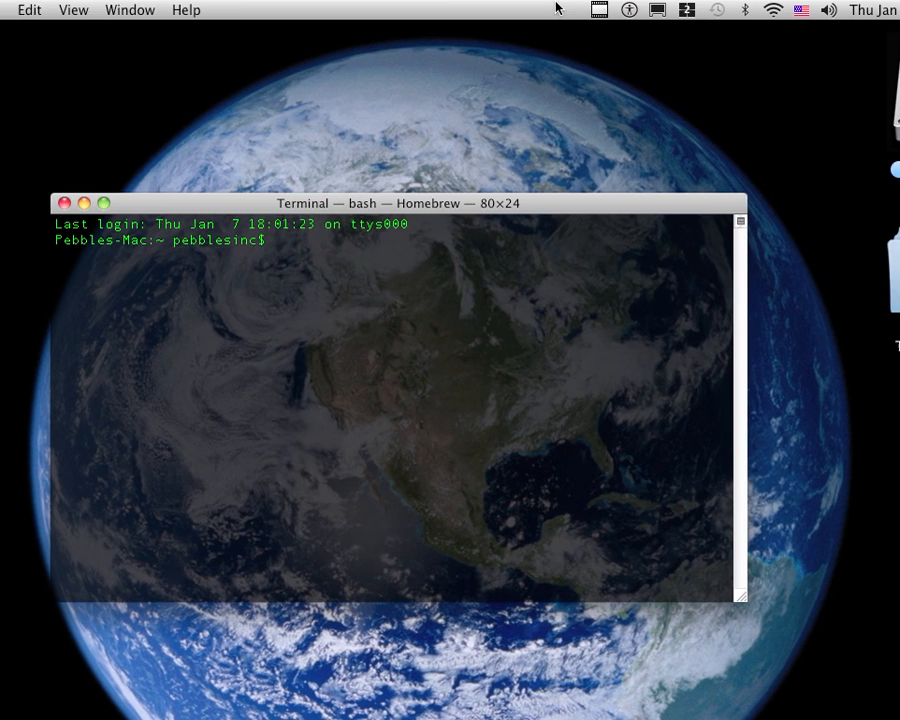
left_click(482, 8)
type("ps aux > Console")
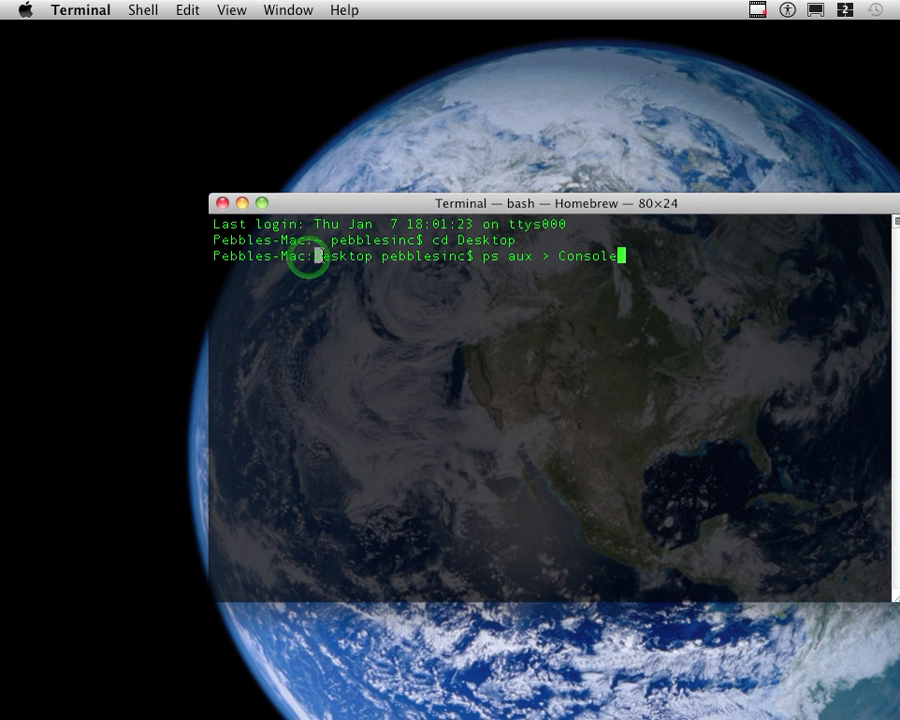
Step: Save the running process list into a Console file on the Desktop with ps aux
double_click(344, 256)
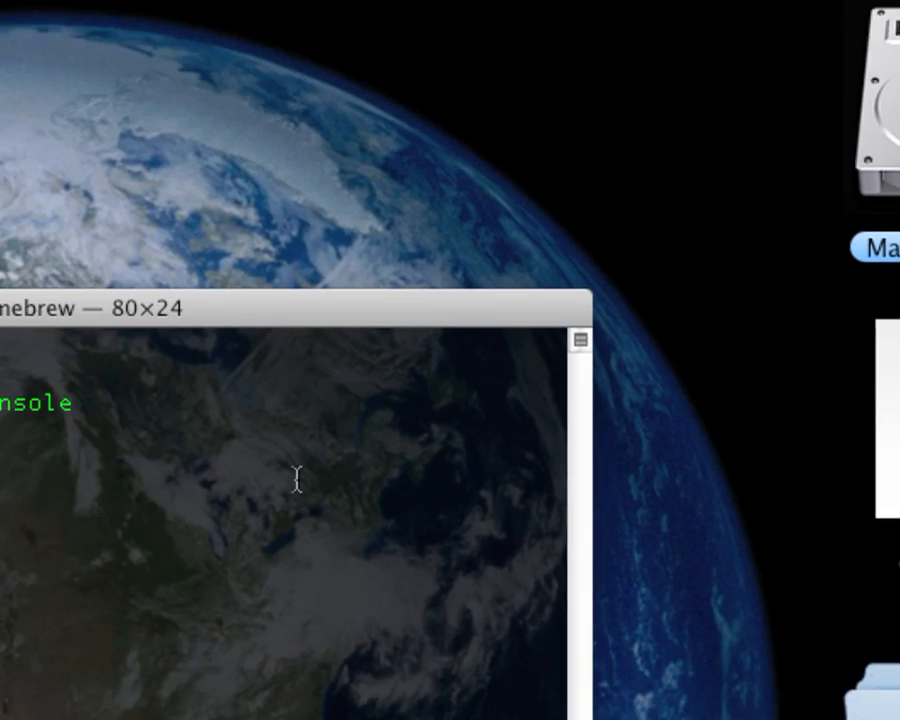
Step: Read the Console process listing in TextEdit, then hide TextEdit
type("cd")
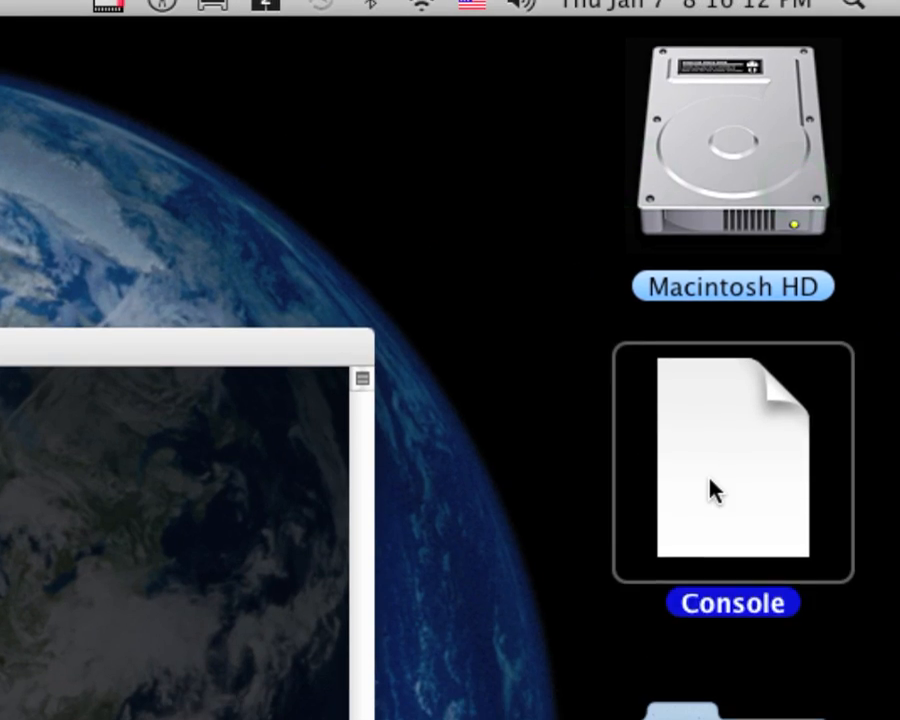
double_click(732, 462)
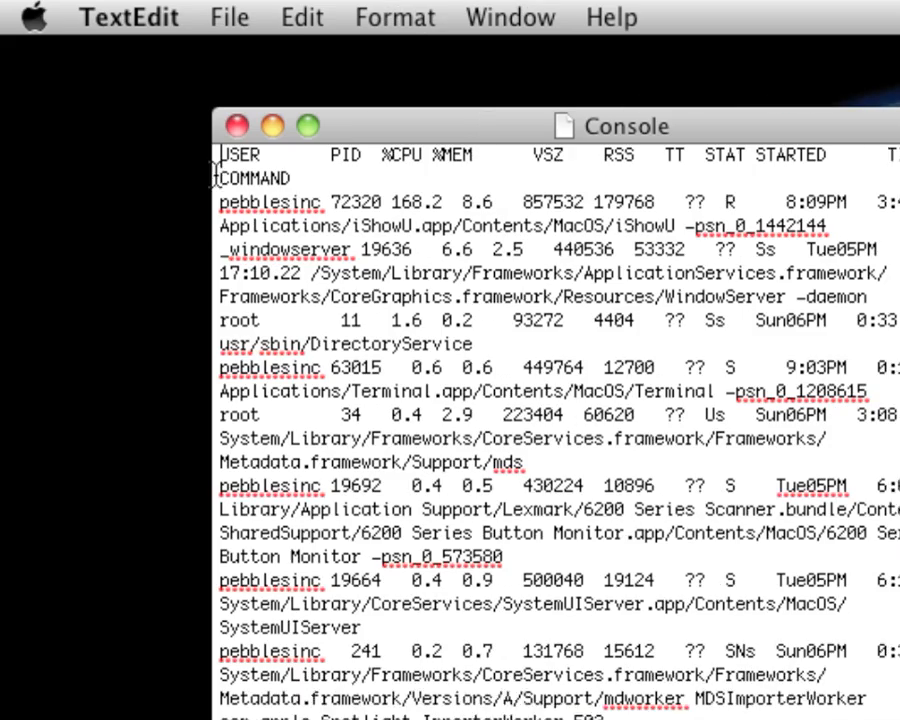
scroll("down", 3)
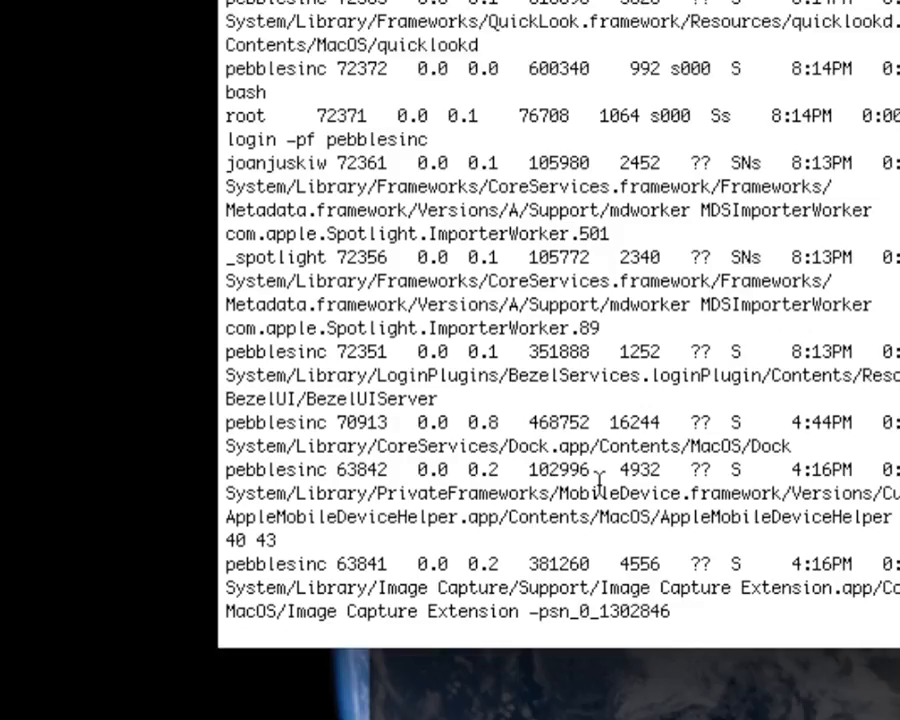
left_click(138, 16)
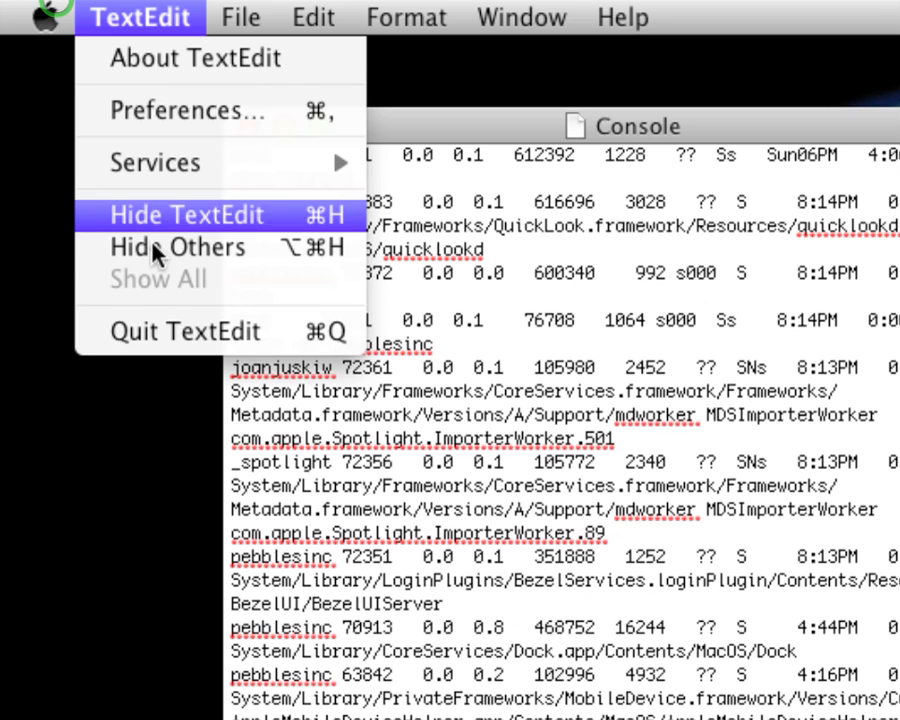
left_click(186, 216)
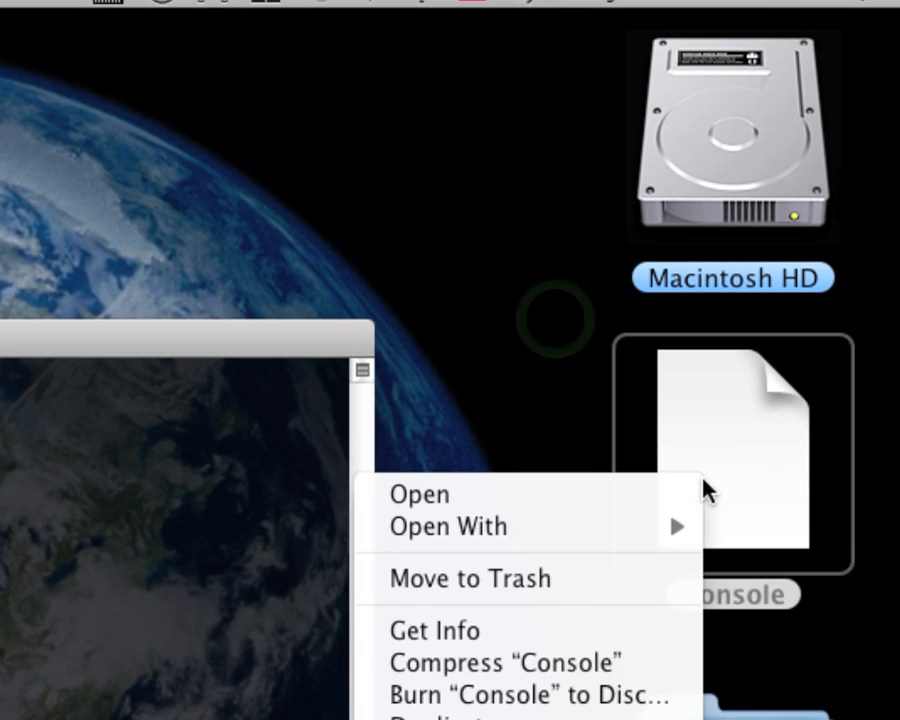
Step: Lock the Console file from its Get Info panel
left_click(420, 492)
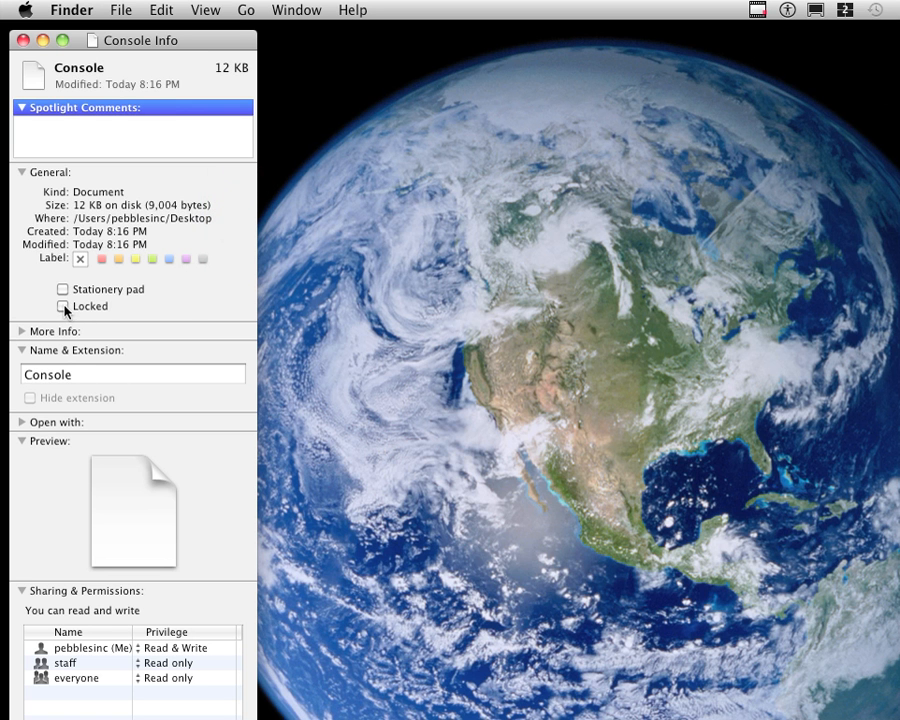
left_click(64, 306)
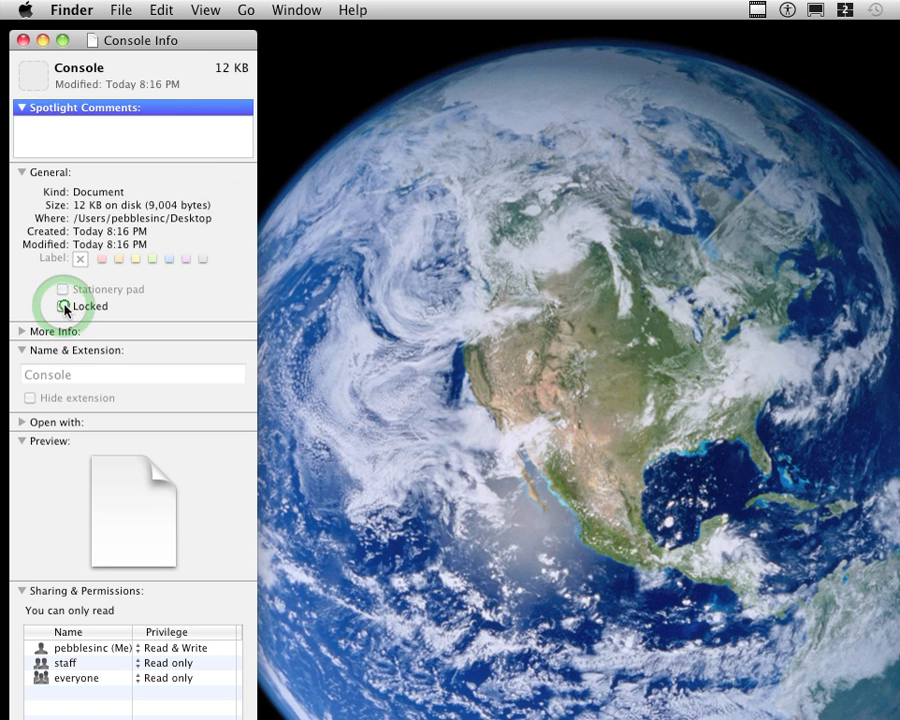
left_click(136, 260)
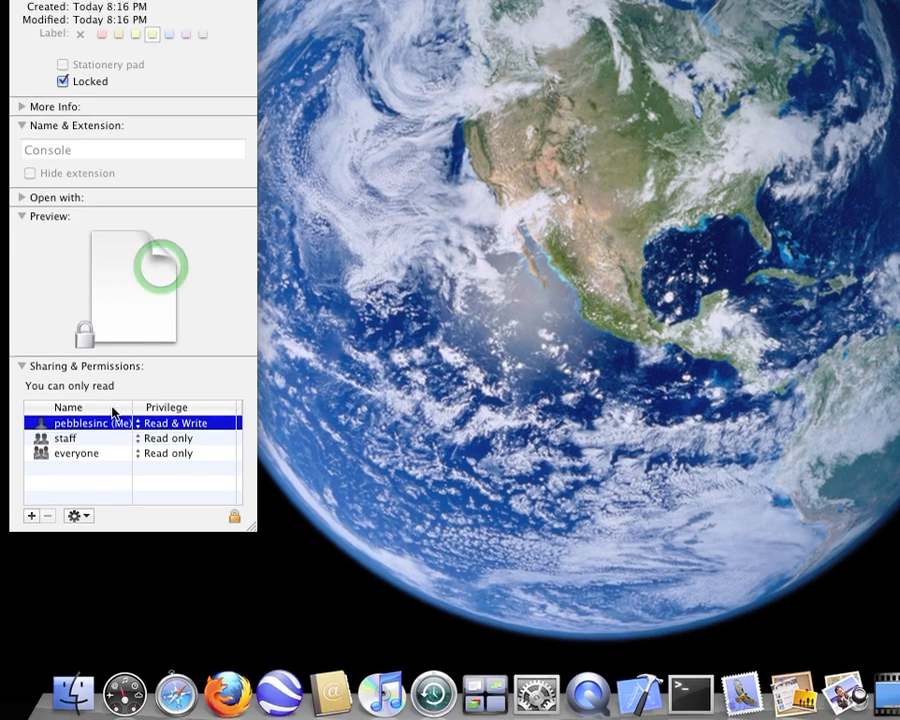
Step: Set the owner's privilege on Console to Read only and close the info panel
left_click(180, 424)
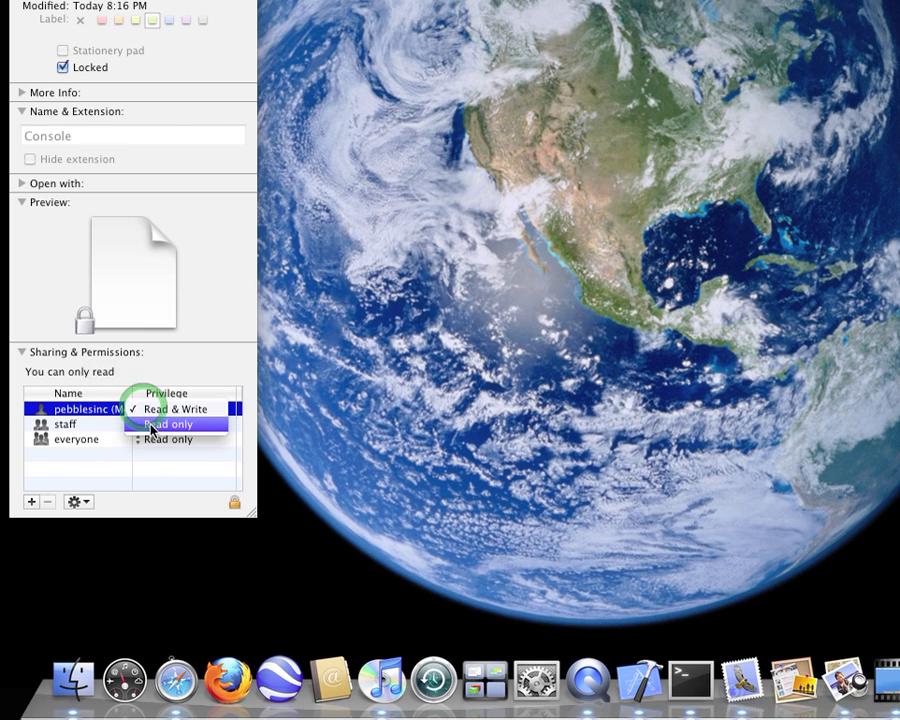
left_click(168, 424)
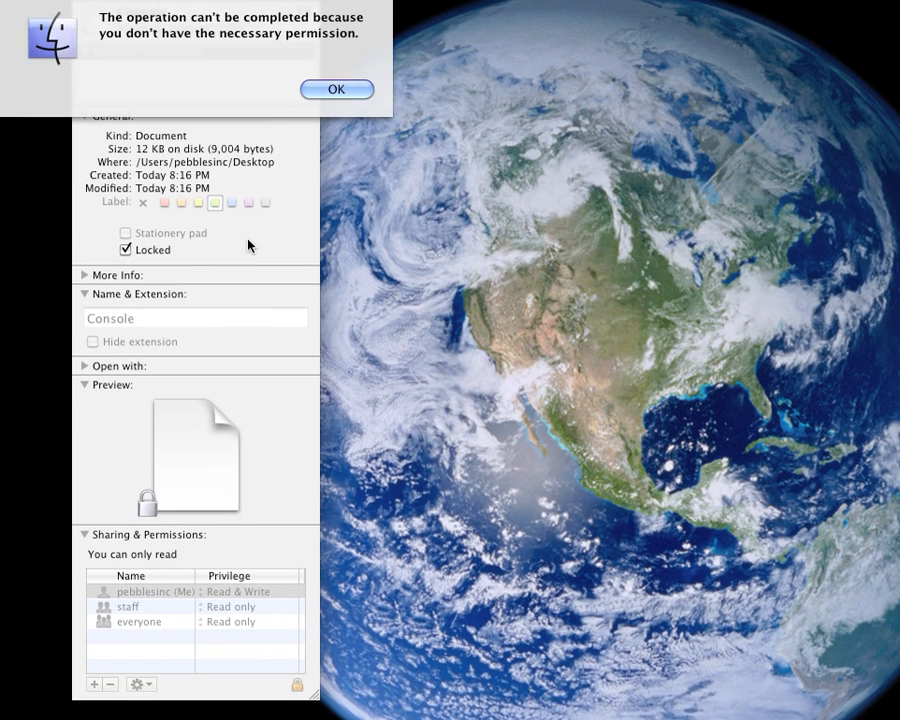
left_click(336, 88)
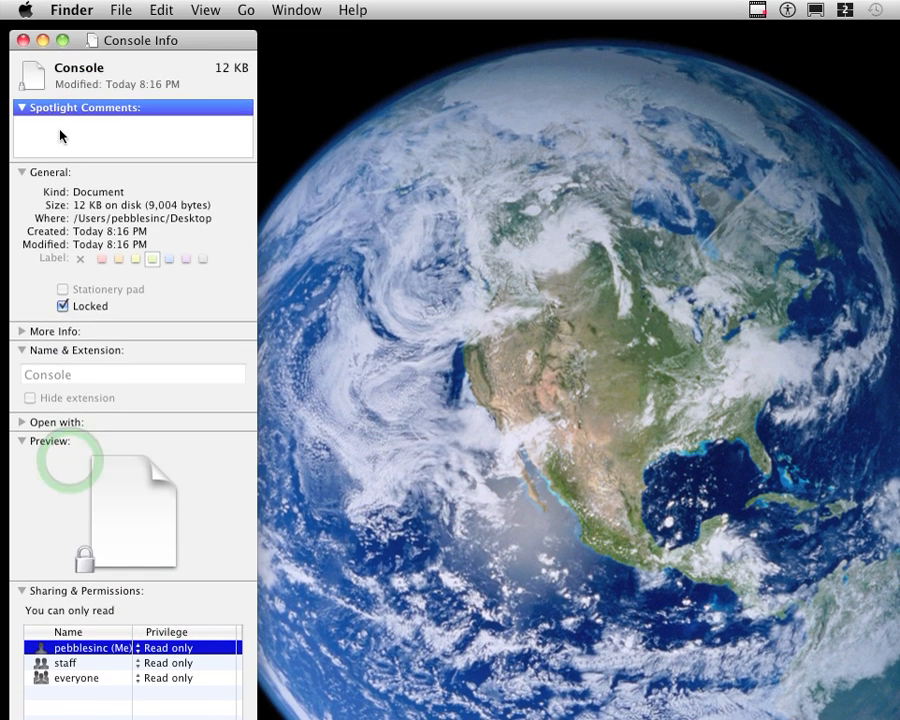
left_click(22, 40)
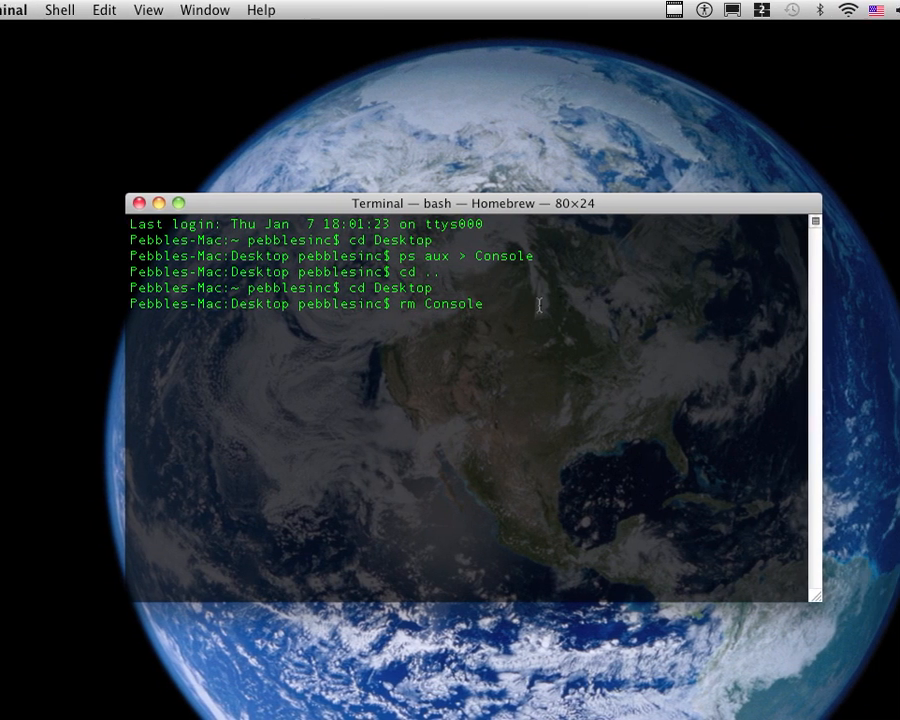
Step: Run rm Console and answer yes to the override prompt; deletion is refused
key("Return")
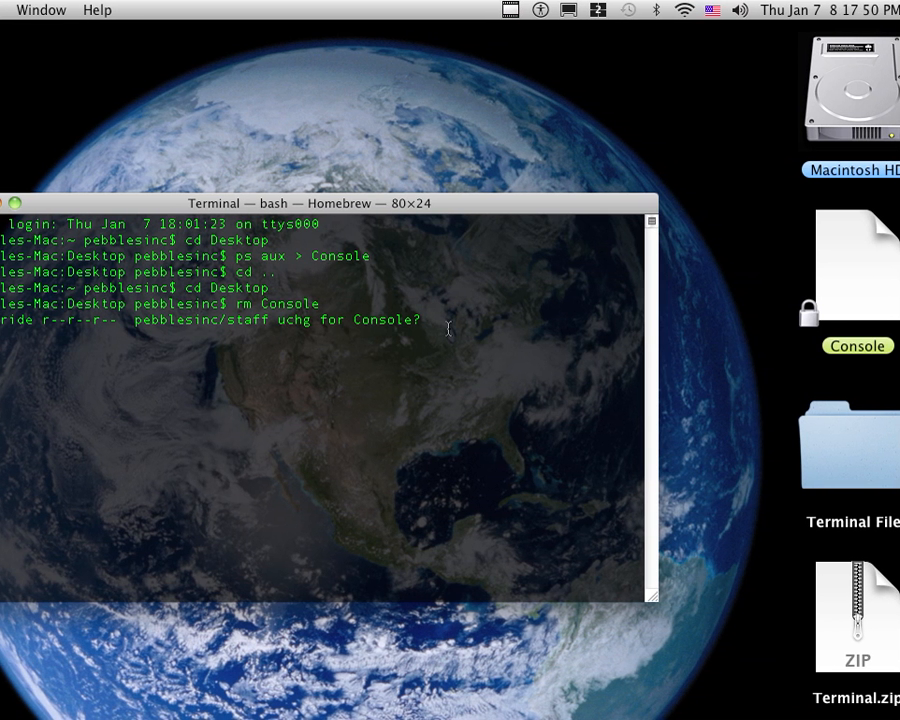
type("yes")
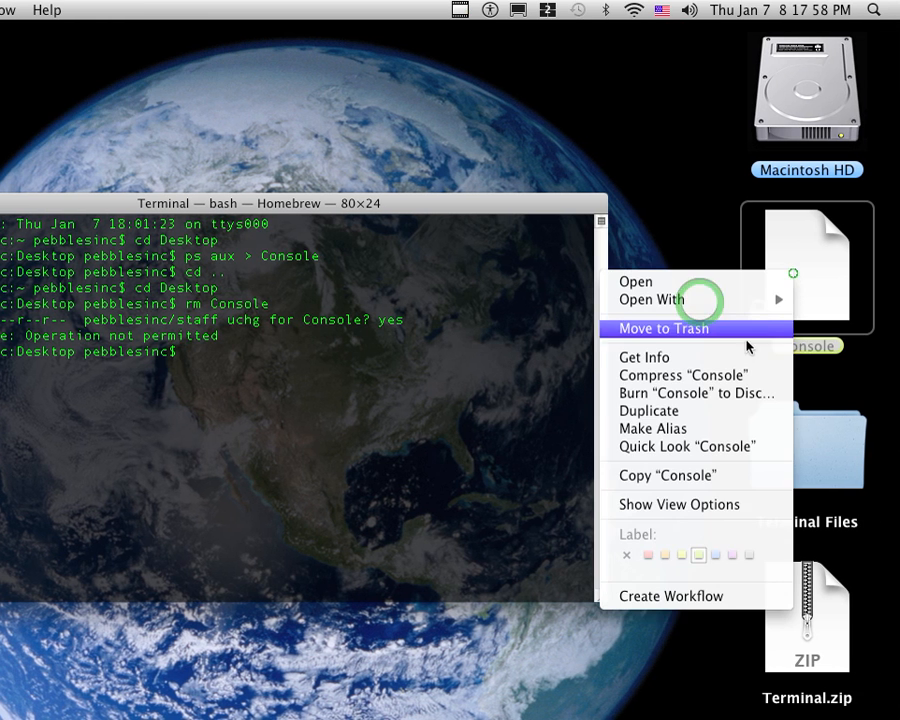
Step: Move Console to the Trash, try Empty Trash, and cancel a second rm Console
left_click(644, 356)
type("rm Console")
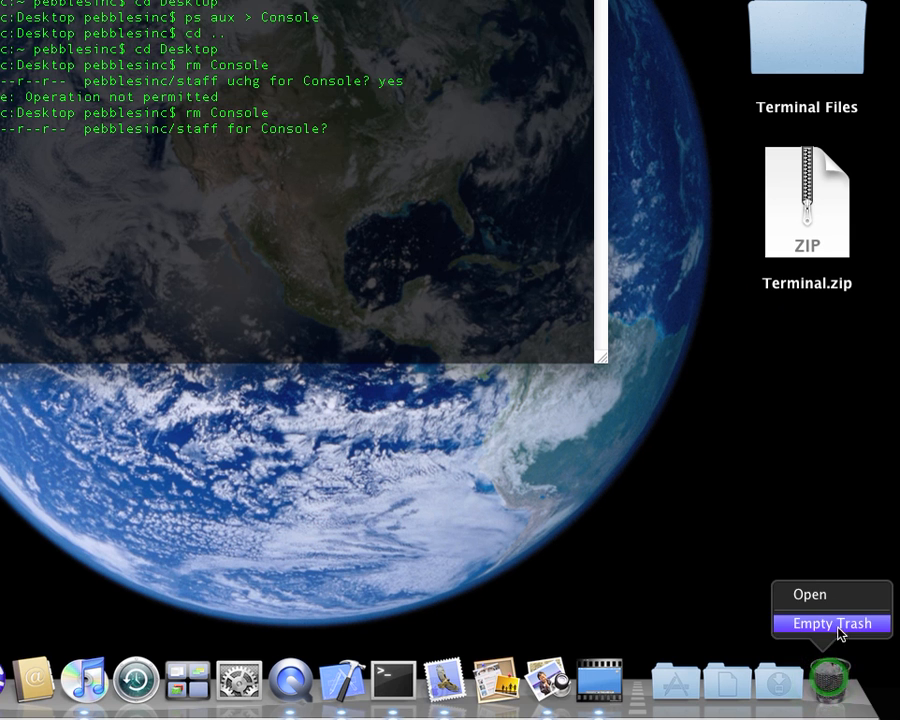
left_click(832, 624)
type("ç")
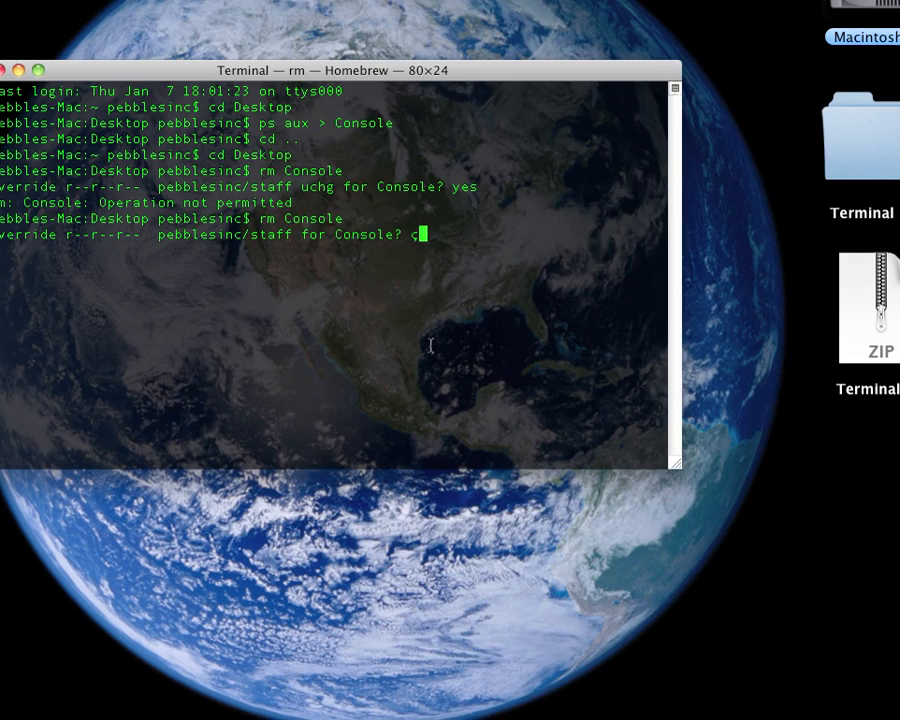
key("ctrl+c")
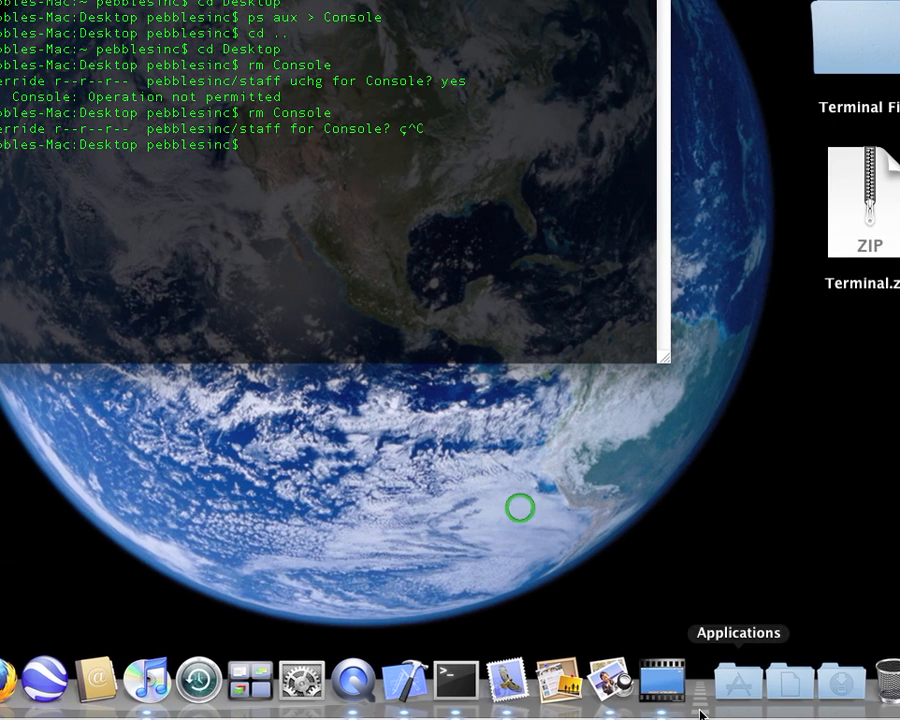
Step: Open the Applications stack grid in the Dock and hover over several app icons
left_click(738, 680)
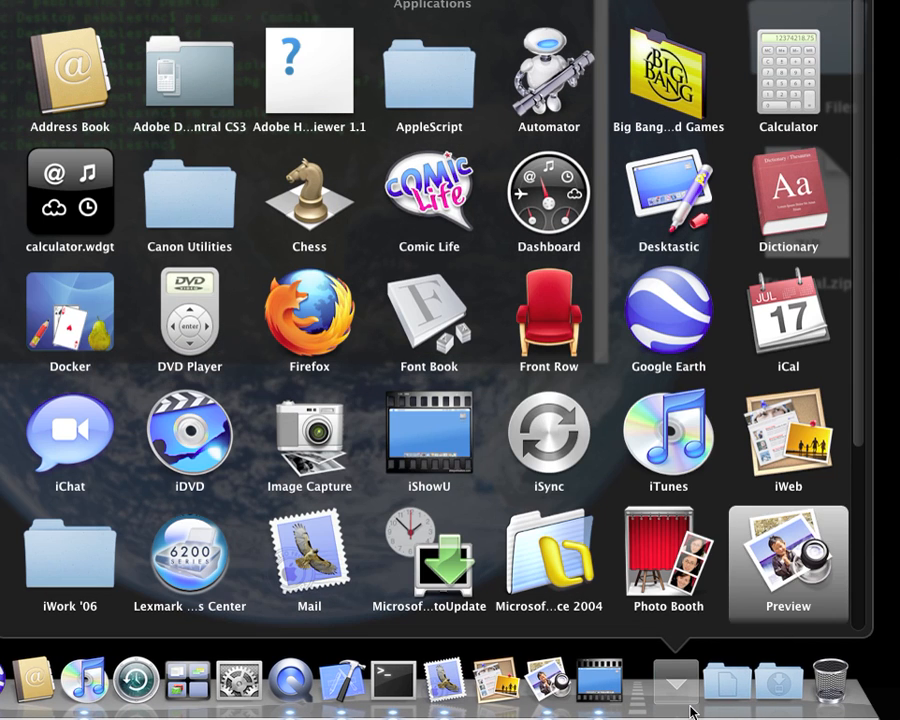
left_click(428, 440)
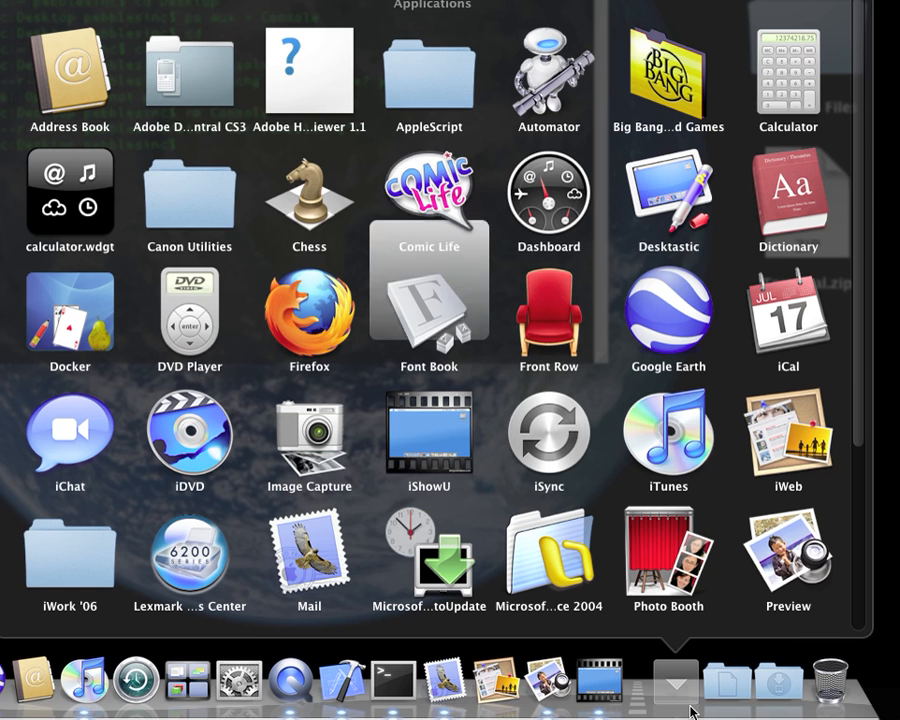
left_click(308, 70)
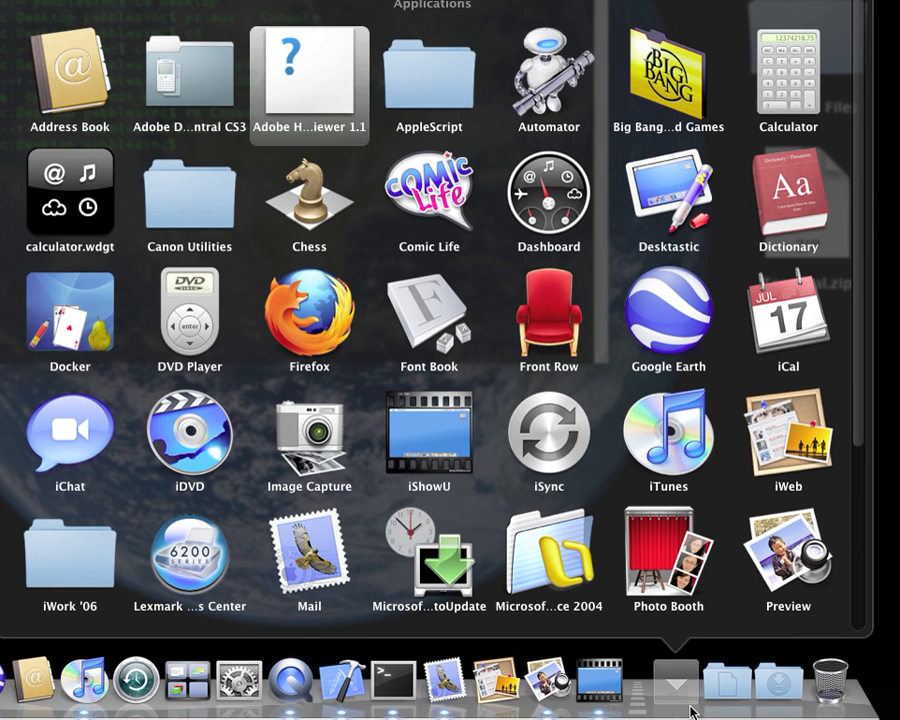
left_click(668, 196)
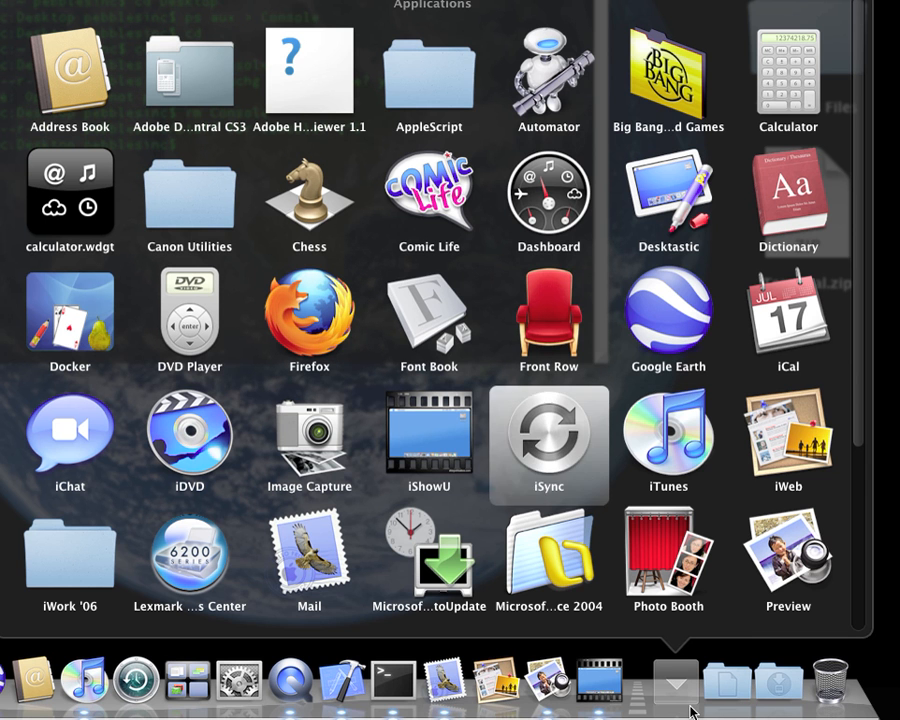
left_click(188, 320)
type("killall Dock")
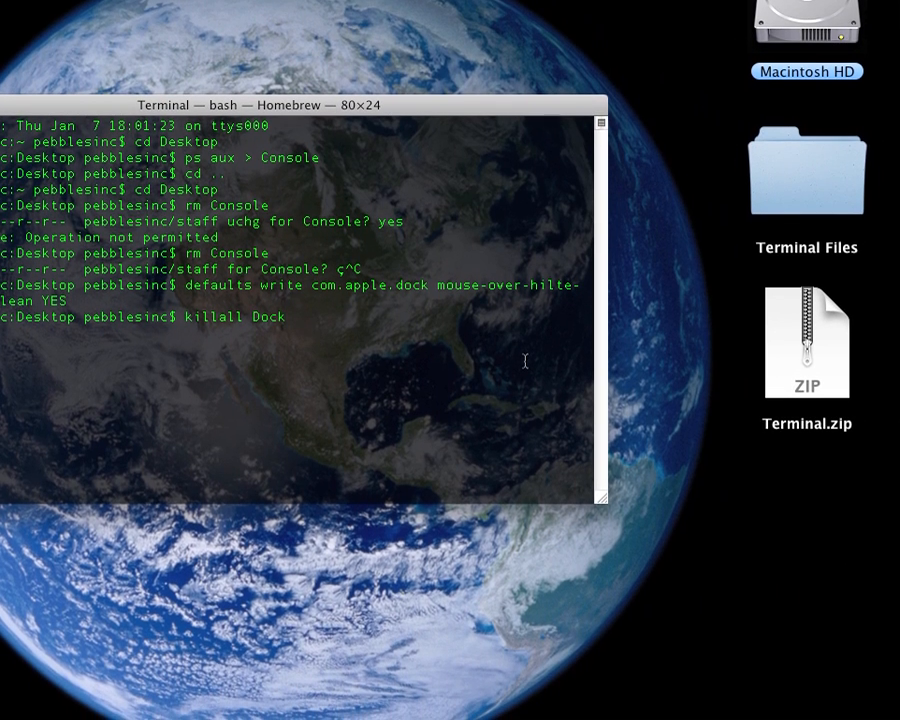
Step: Enable the Dock's mouse-over-hilite-stack setting and run killall Dock
key("Return")
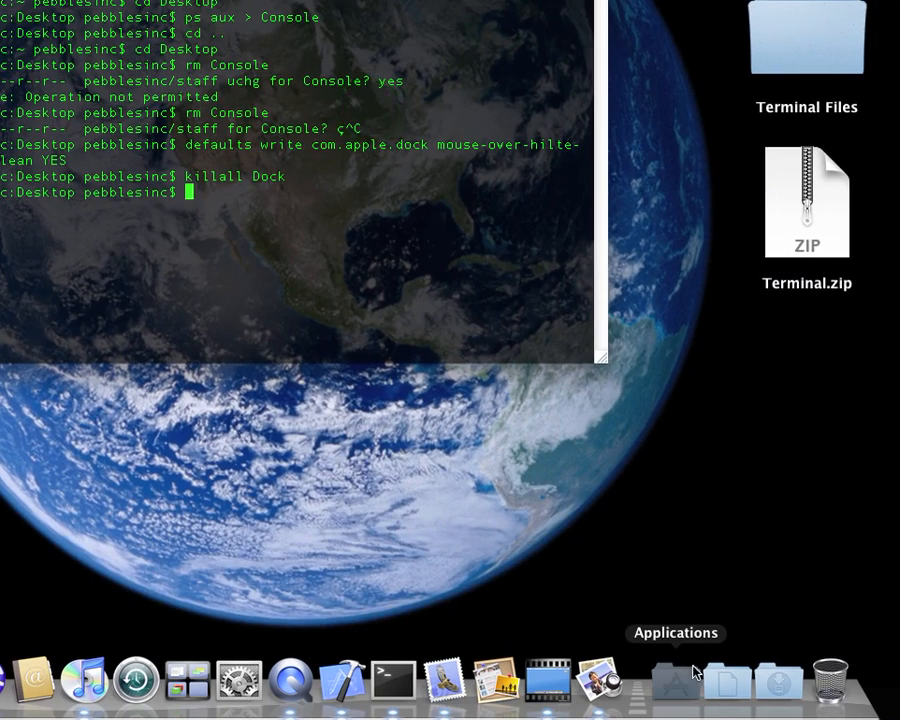
Step: Open the Applications stack and hover Preview and Image Capture to see the highlight
left_click(676, 684)
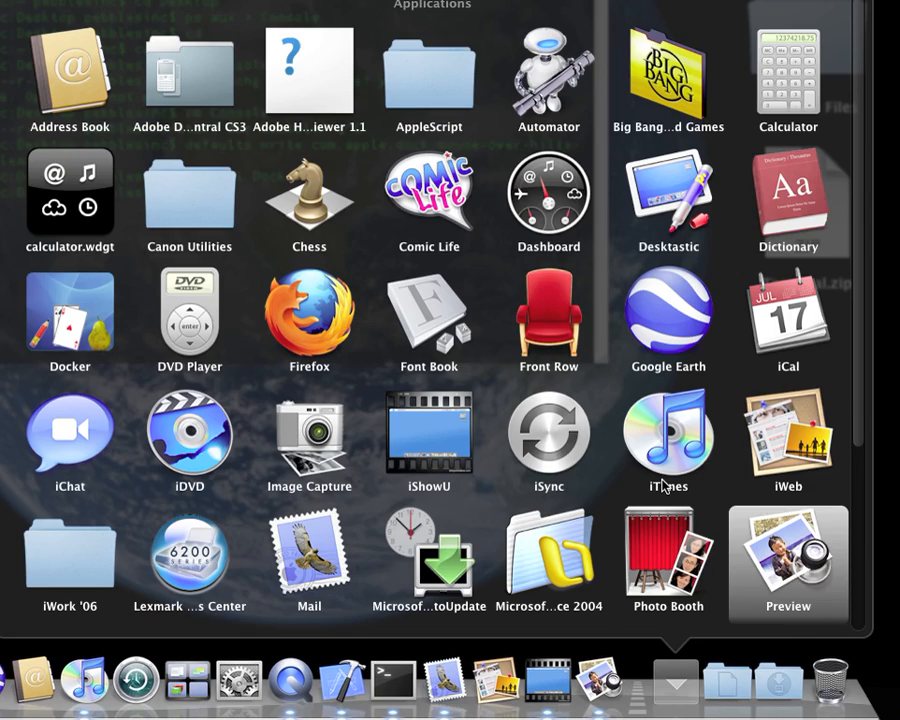
left_click(308, 440)
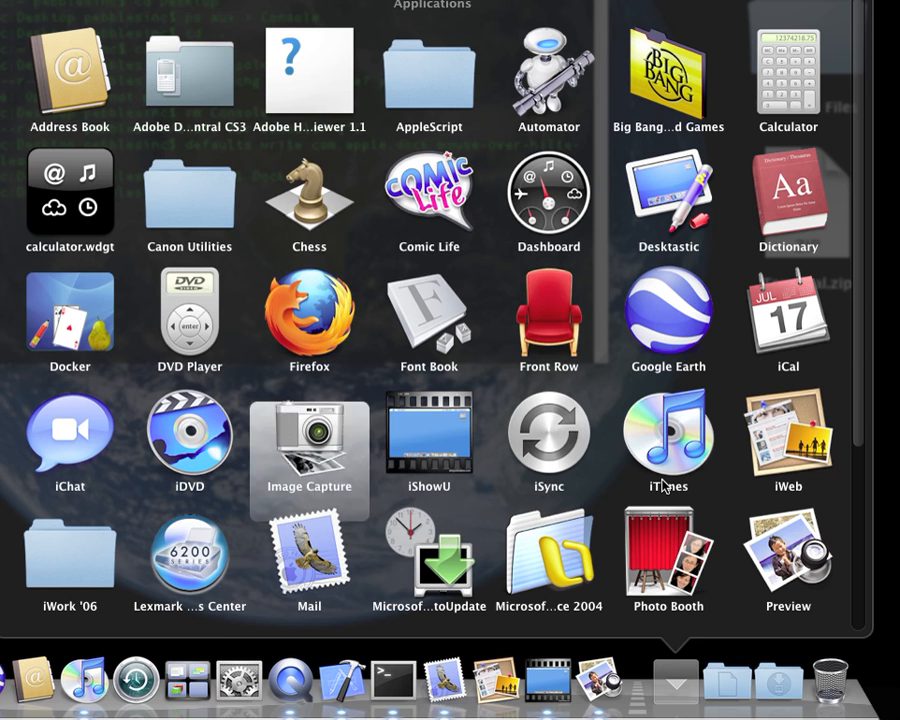
left_click(308, 204)
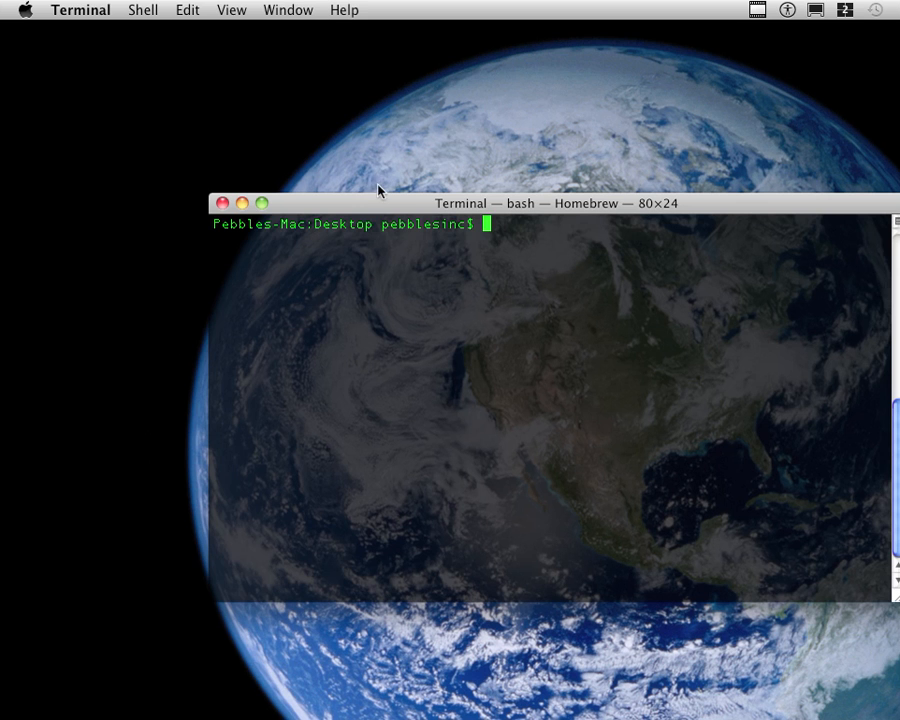
Step: Change into /Volumes and enter the Macintosh HD volume
left_click(500, 8)
type("cd \"Macintosh HD\"")
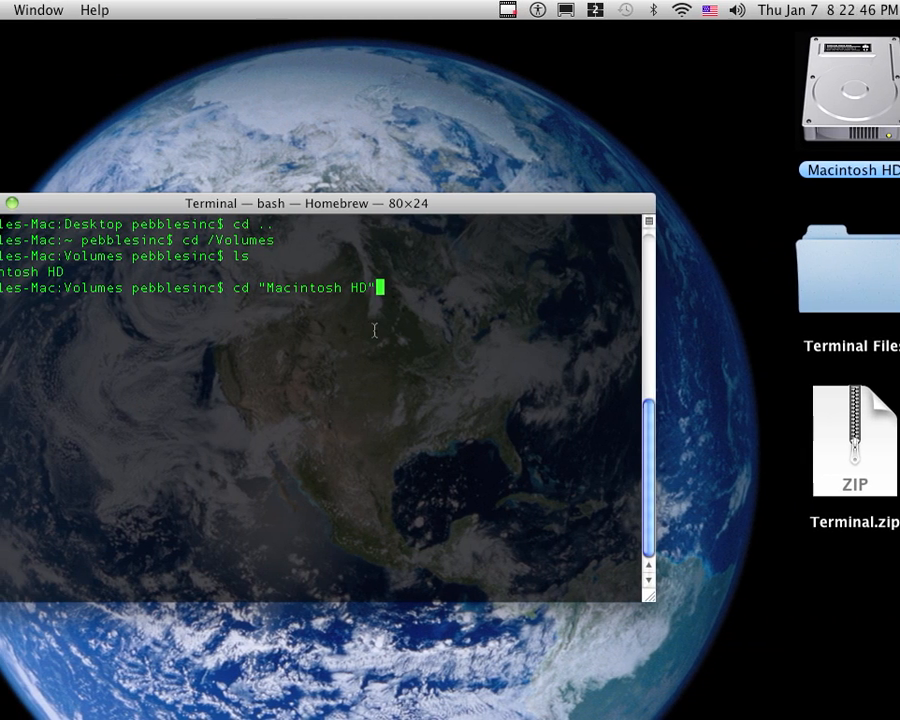
key("Return")
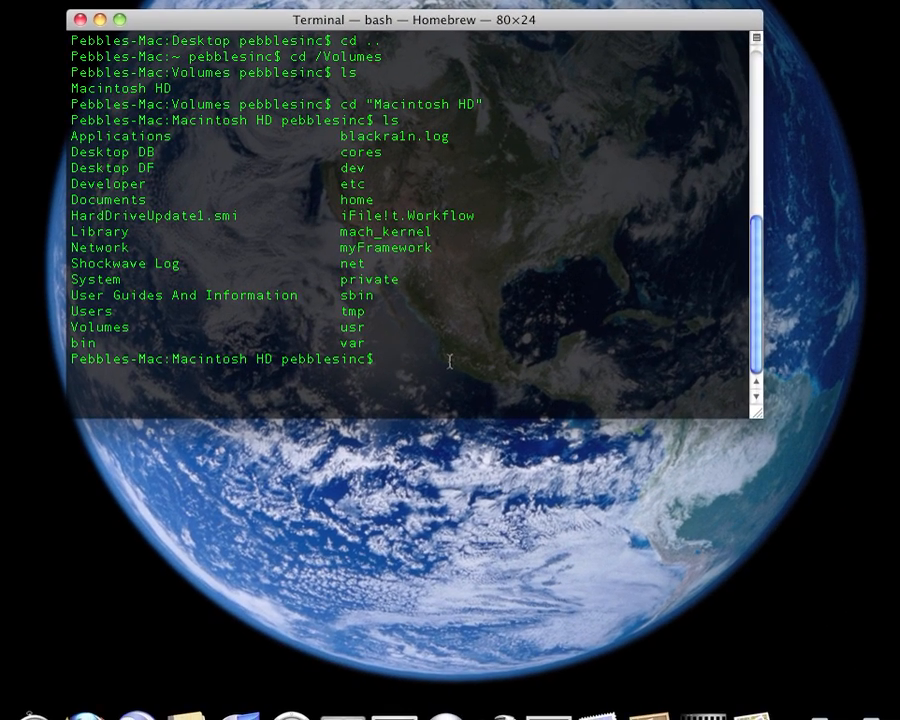
Step: List Macintosh HD in long format with ls -l, showing permissions, owners and sizes
type("ls -")
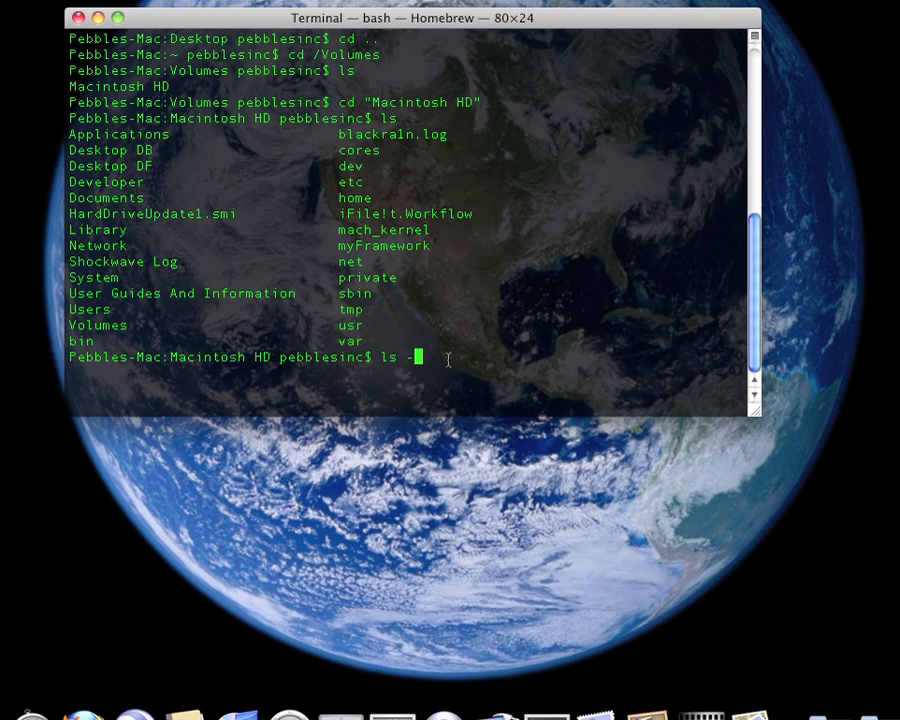
type("l")
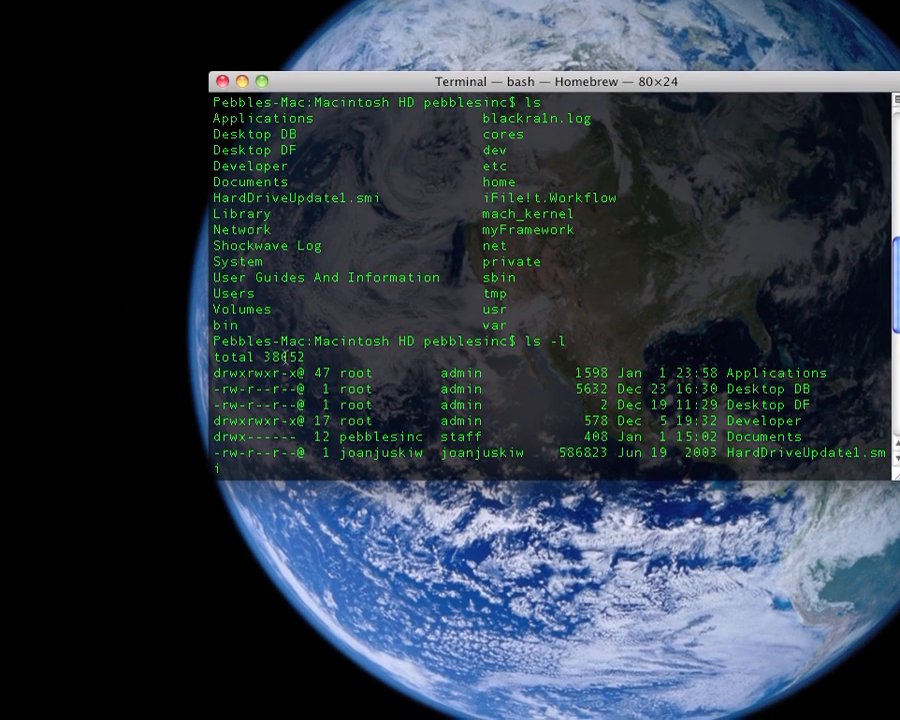
scroll("down", 3)
type("df -k")
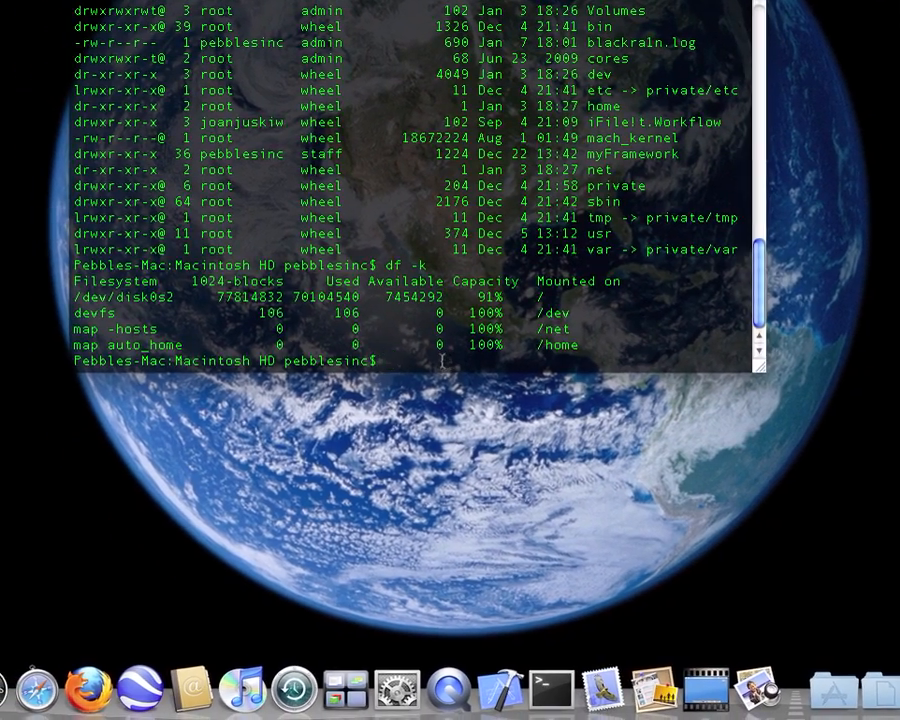
Step: Clear the Terminal window and move it further left on the screen
type("cl")
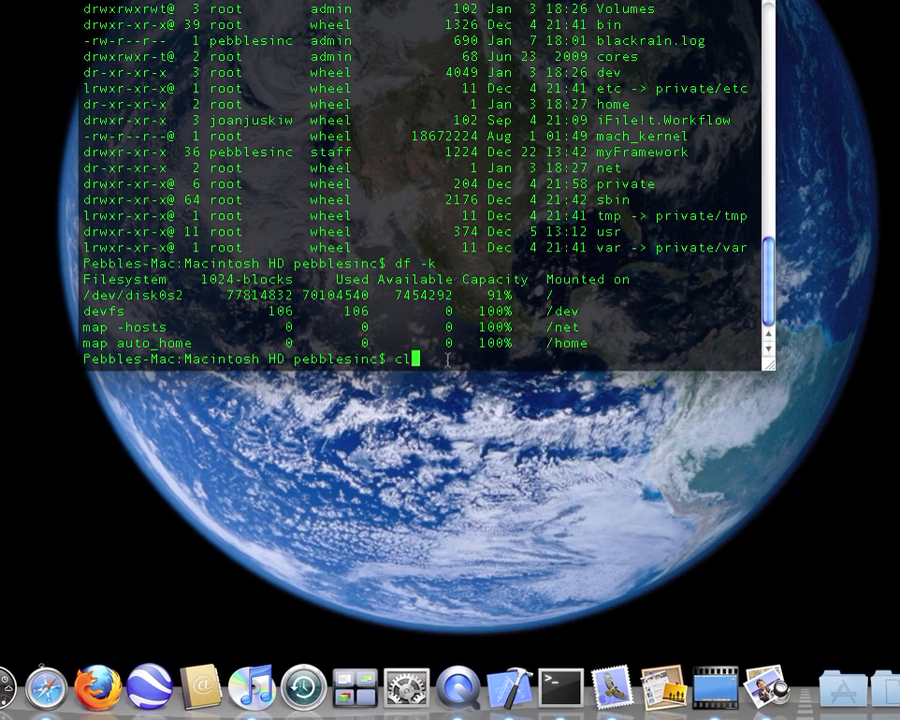
type("ear")
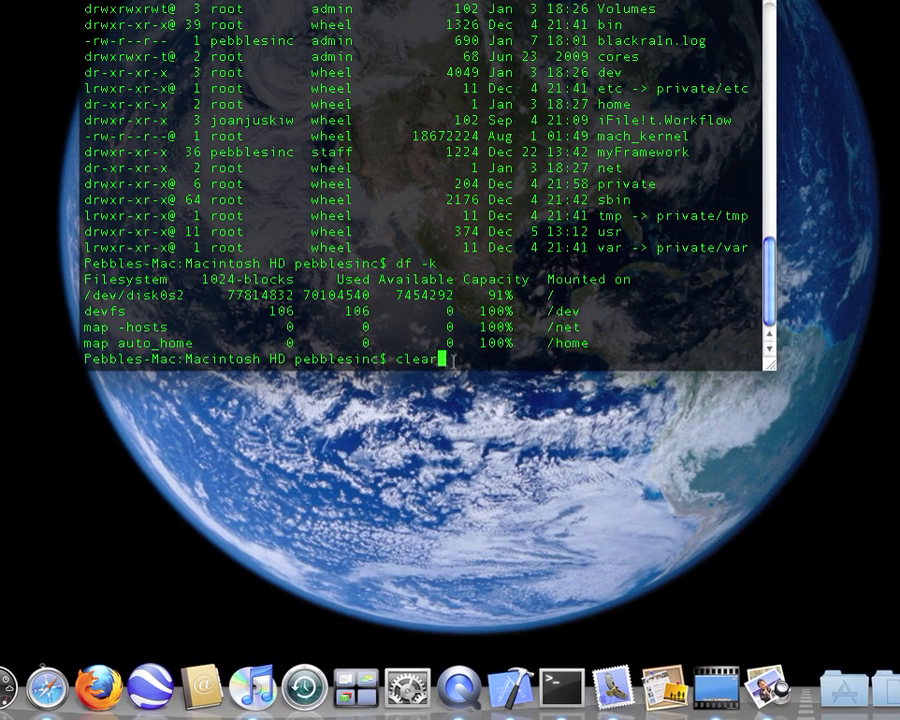
key("Return")
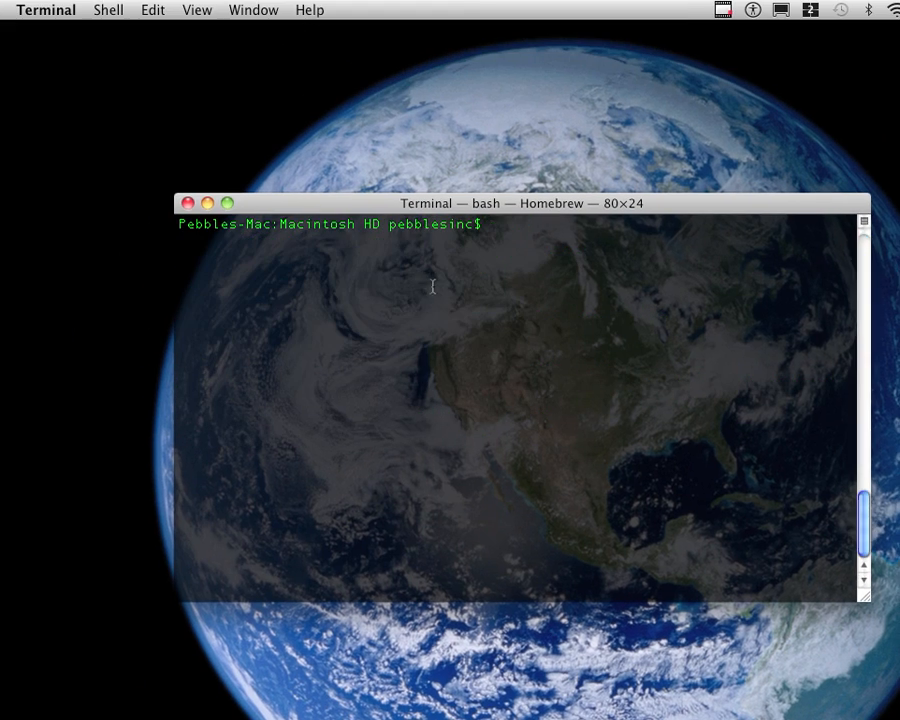
left_click_drag(510, 204, 376, 204)
type("cd /")
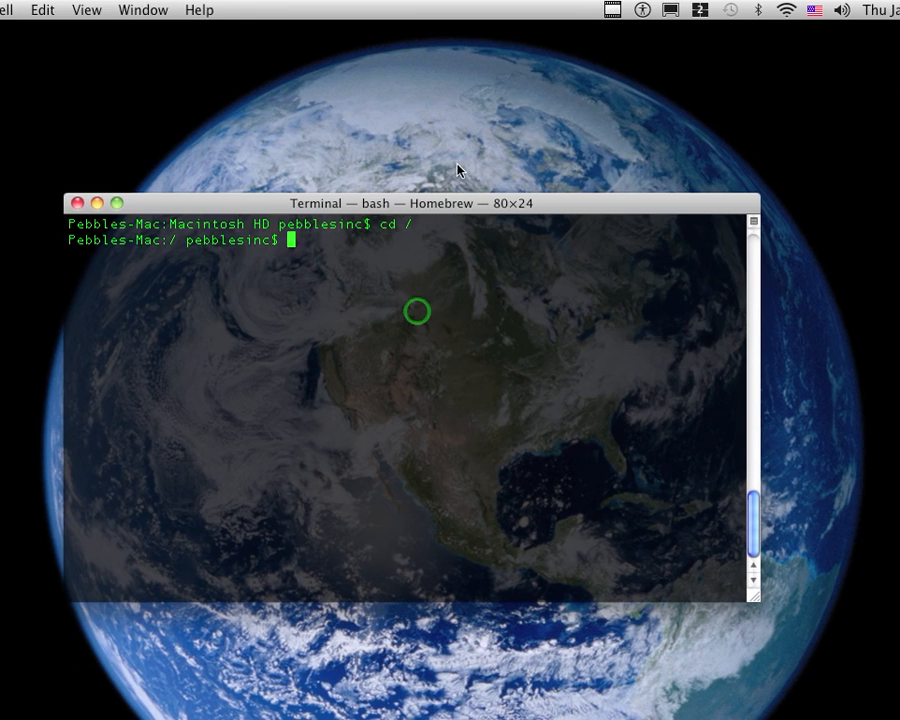
Step: List the root directory in long format with ls -l, showing permissions and owners
left_click(468, 10)
type("ls")
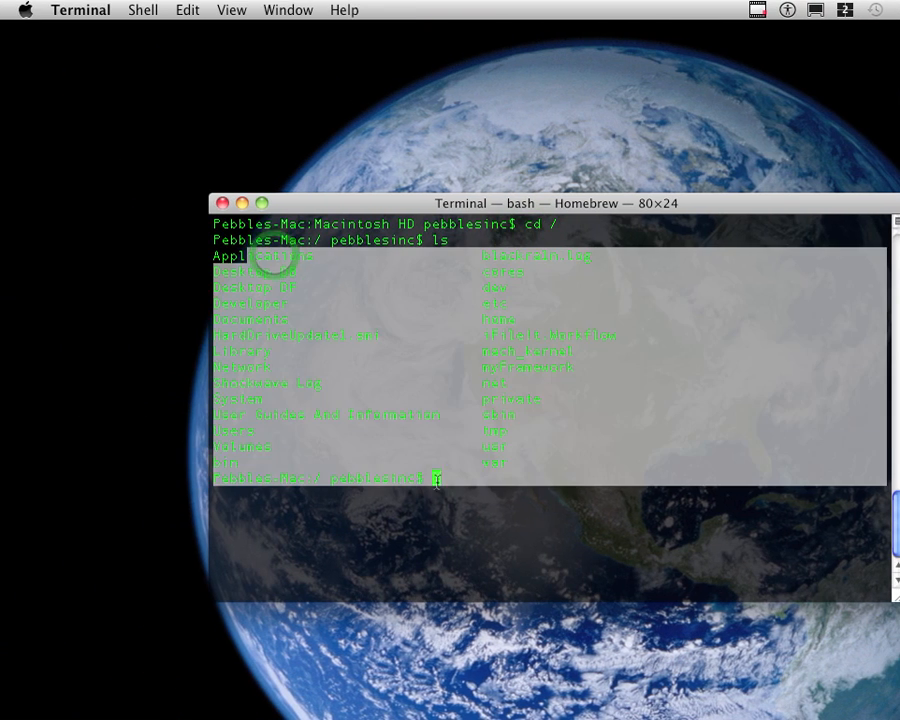
left_click(552, 8)
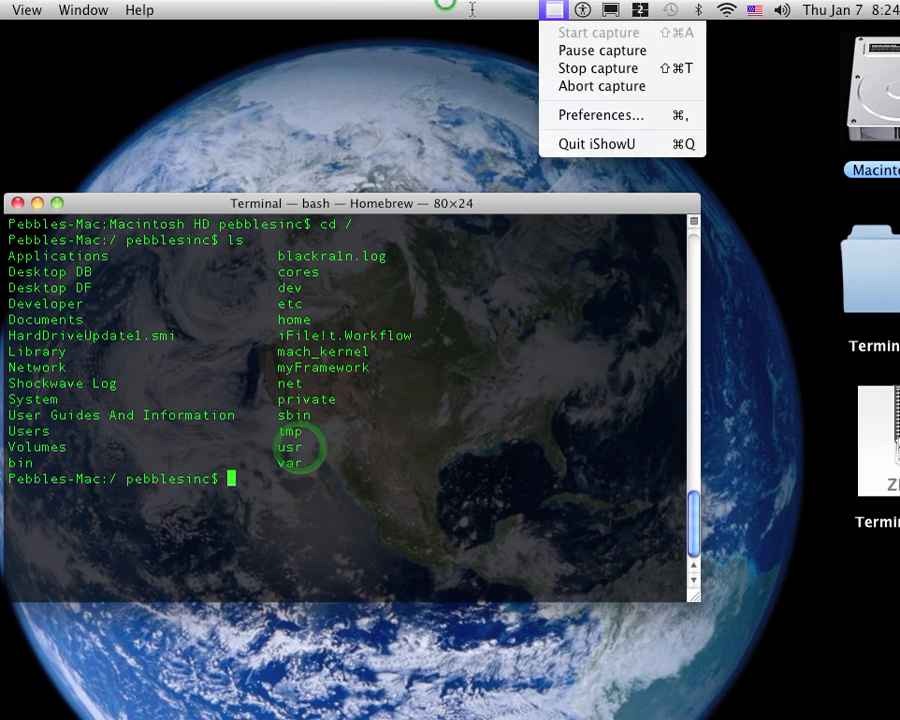
type("ls -l")
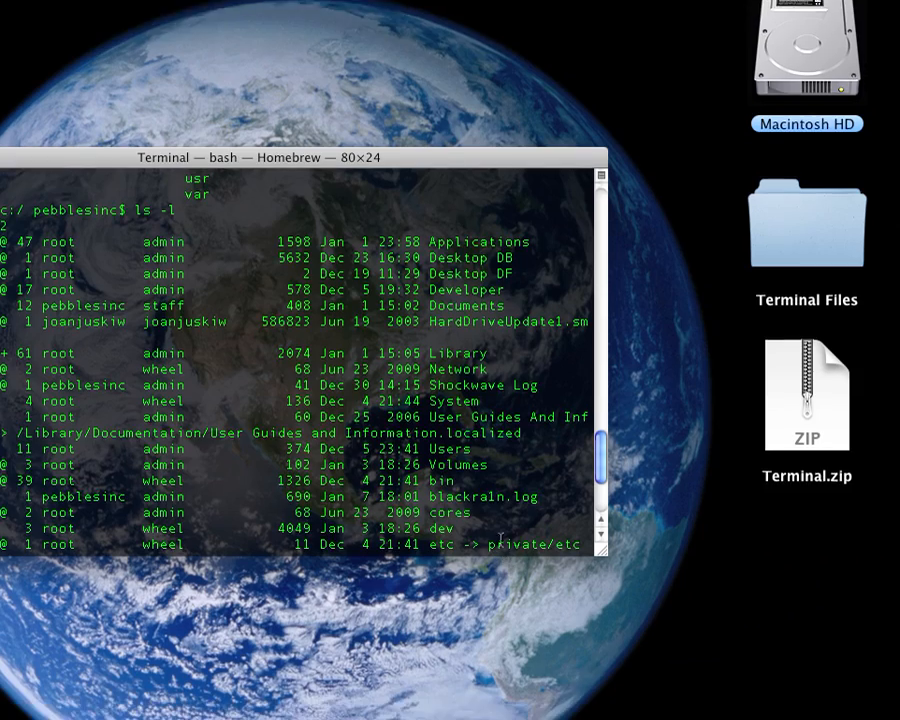
left_click(460, 8)
type("clear")
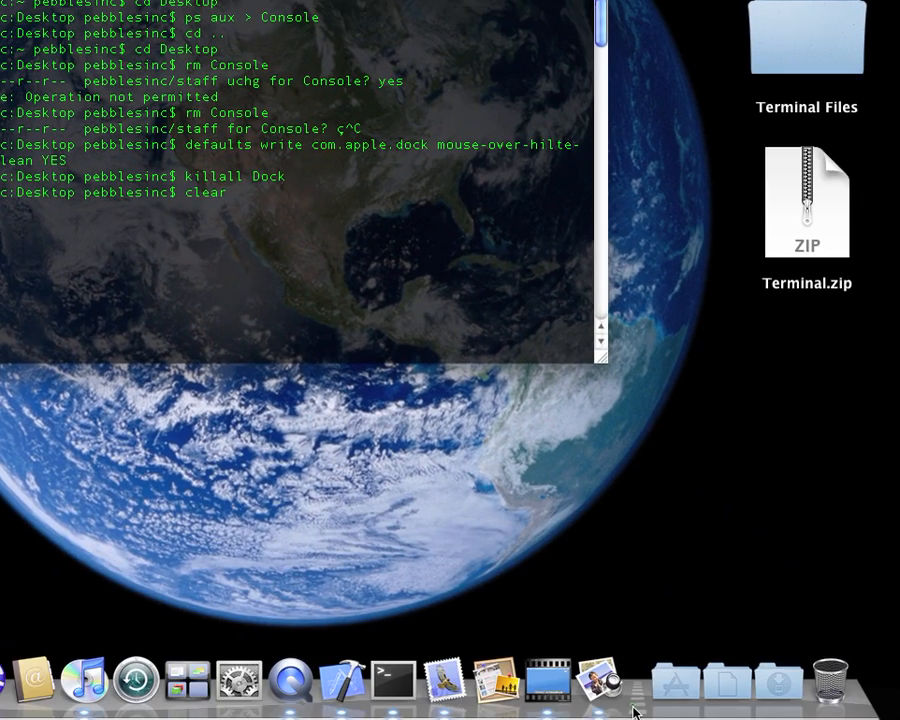
Step: Report disk usage for the mounted volumes with df -k from the root directory
left_click(676, 684)
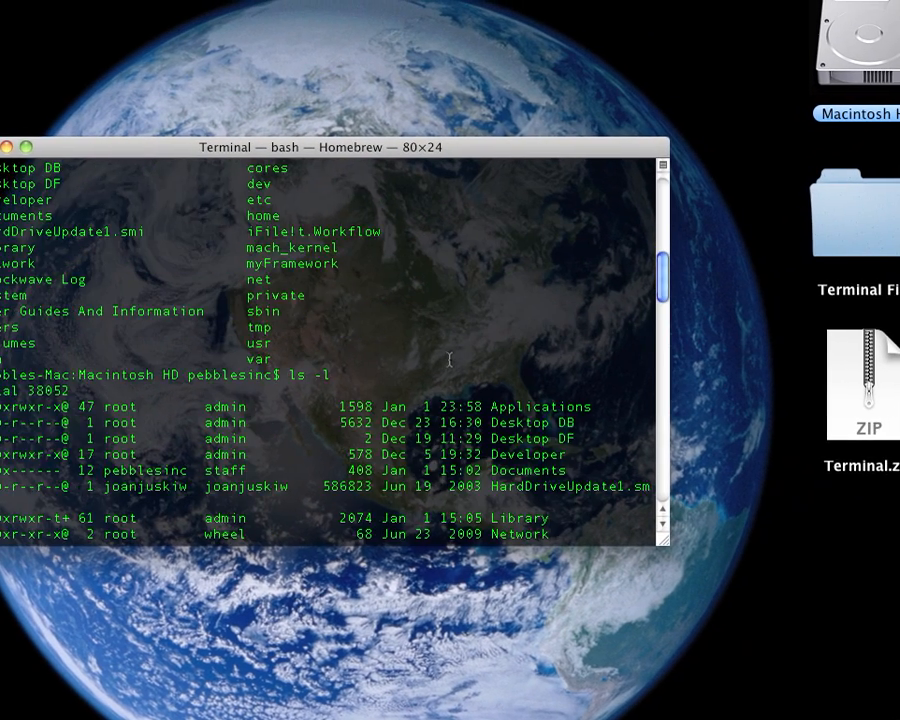
type("df -k")
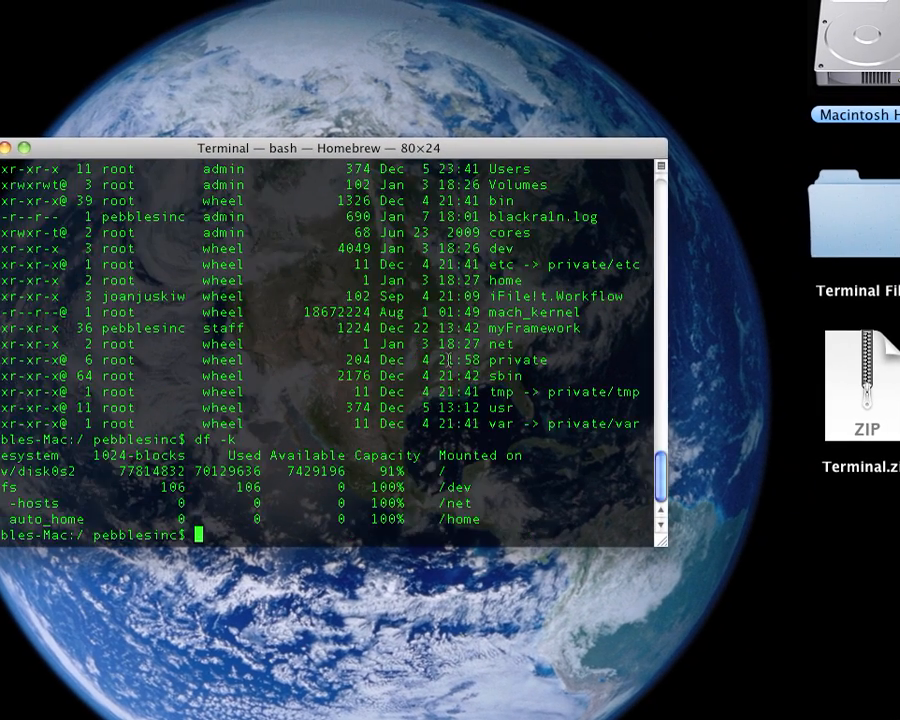